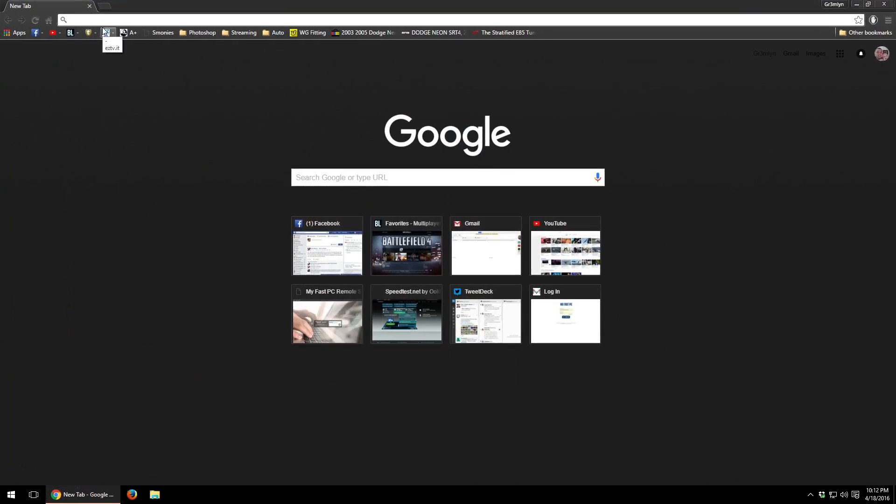
pyautogui.write('www.downdetector.com')
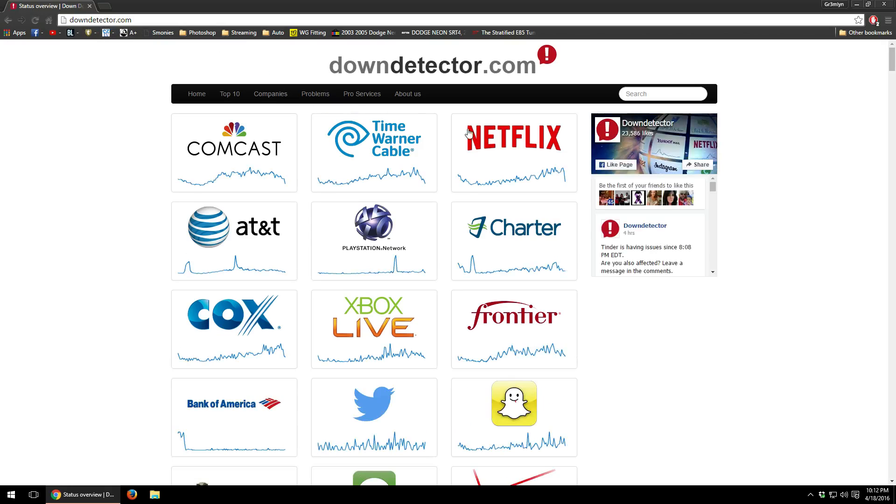
# Search Downdetector for 'yahoo', listing Bing, Flickr, Yahoo, Yahoo Mail and Yahoo Messenger.
pyautogui.click(663, 94)
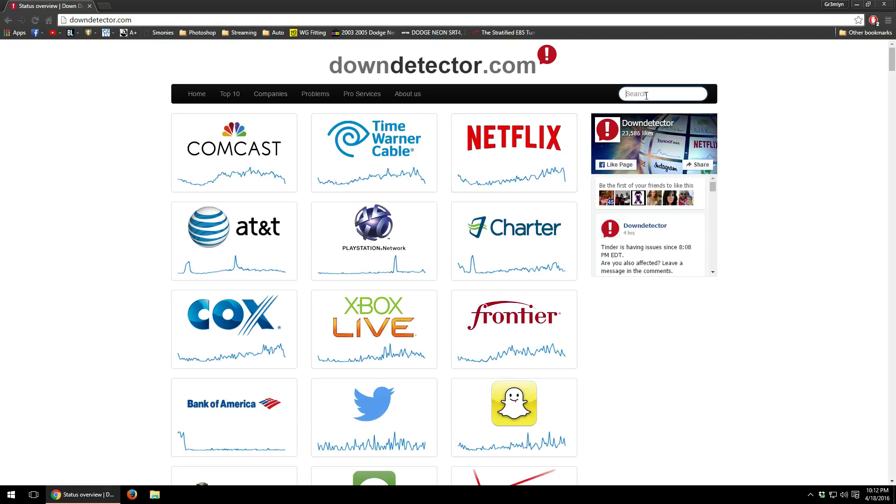
pyautogui.write('yah')
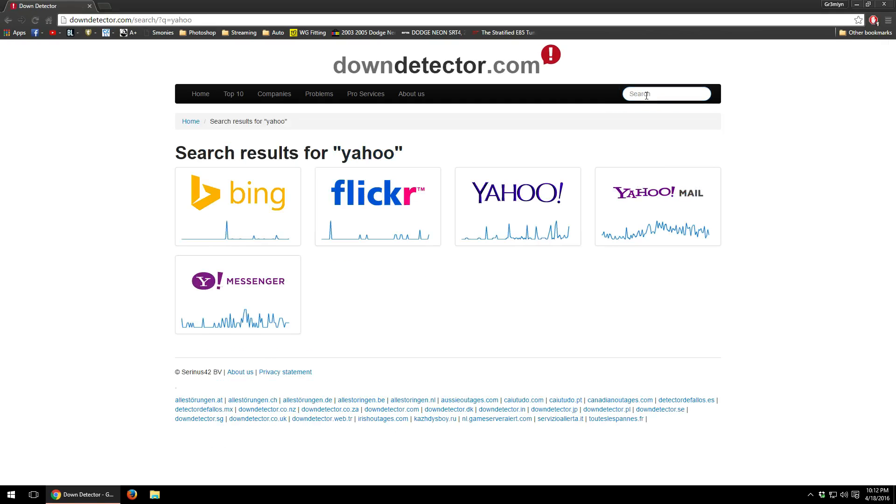
pyautogui.moveTo(512, 209)
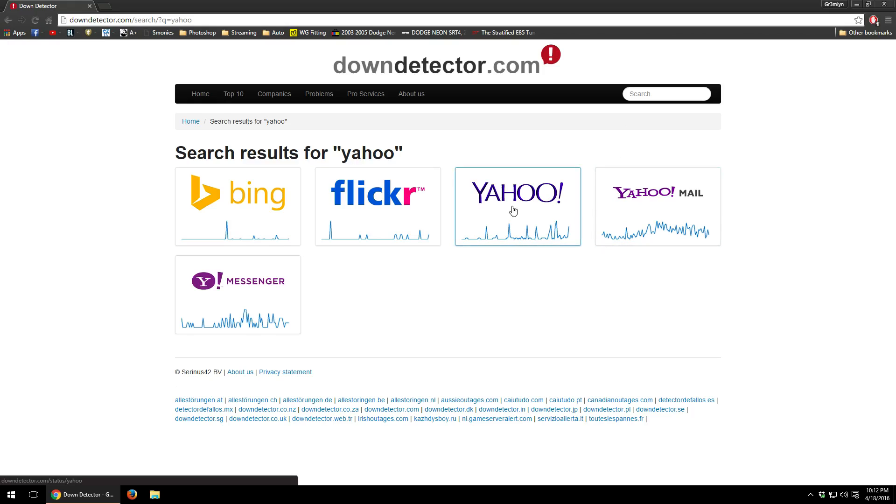
# Open Yahoo's status page showing no current problems and highlight the 'No problems at Yahoo' banner.
pyautogui.click(517, 206)
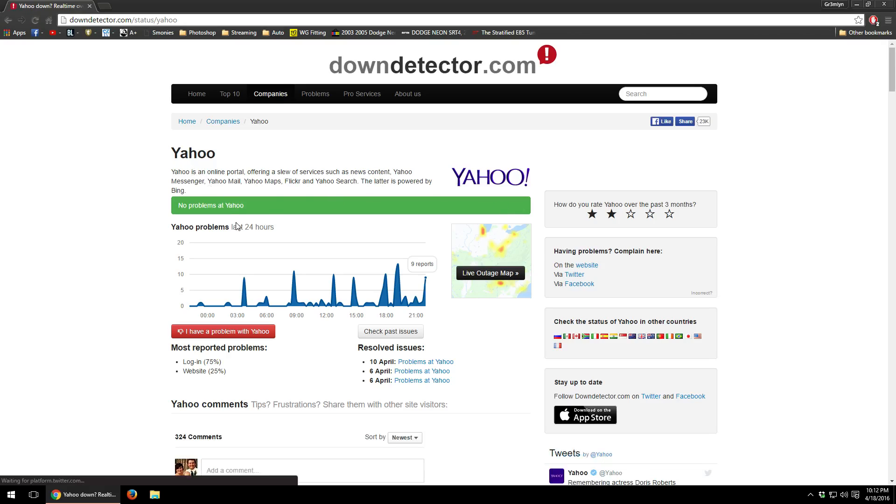
pyautogui.doubleClick(211, 206)
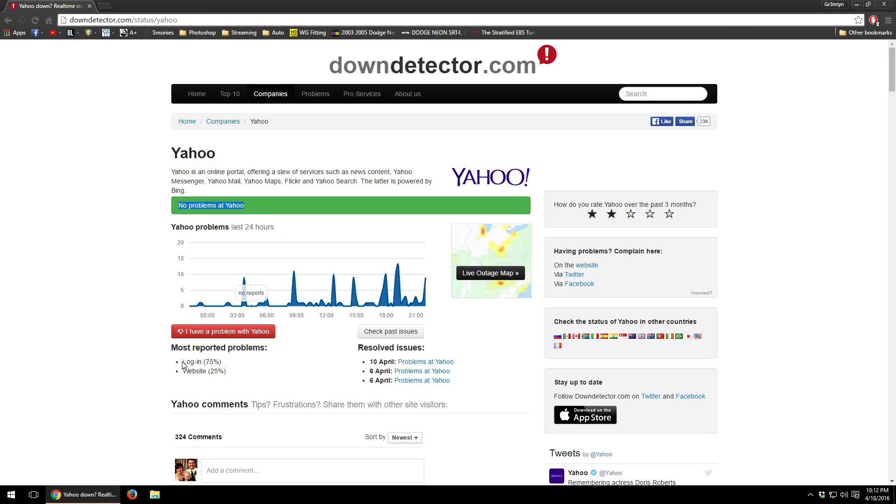
pyautogui.moveTo(290, 309)
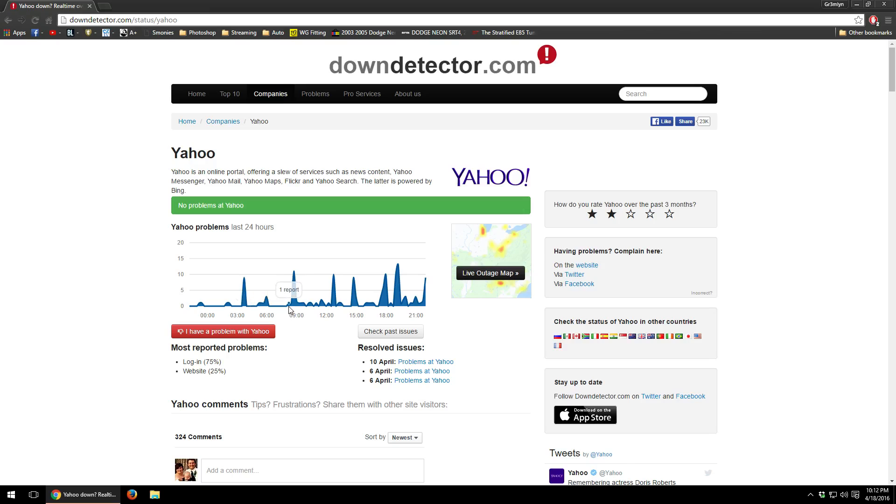